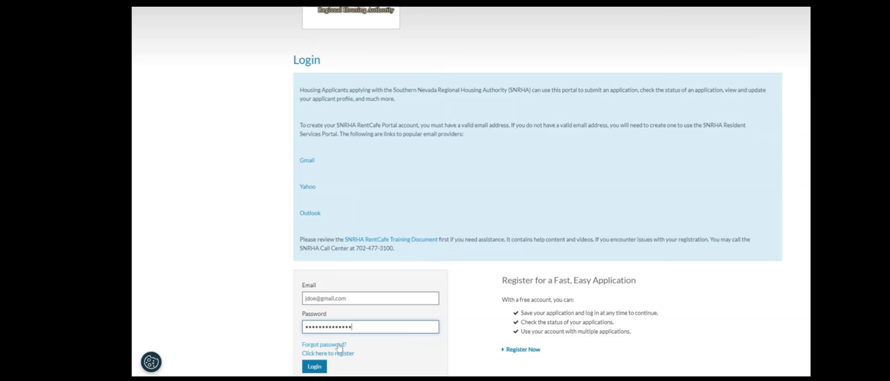
Log in with the saved email and password to open the 50058 application
click(315, 366)
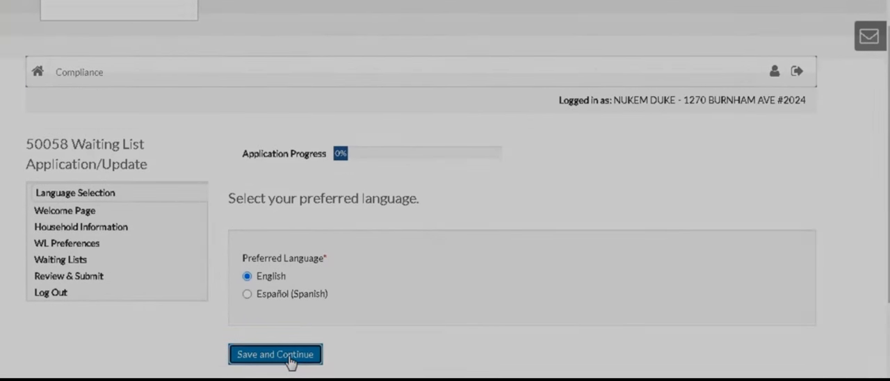
click(275, 354)
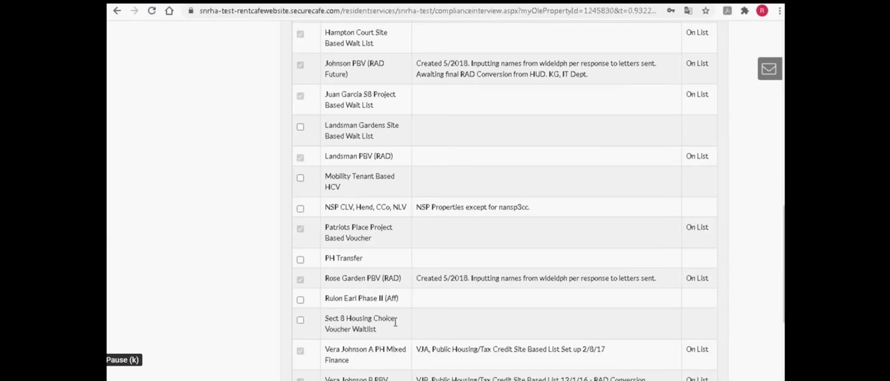
click(300, 318)
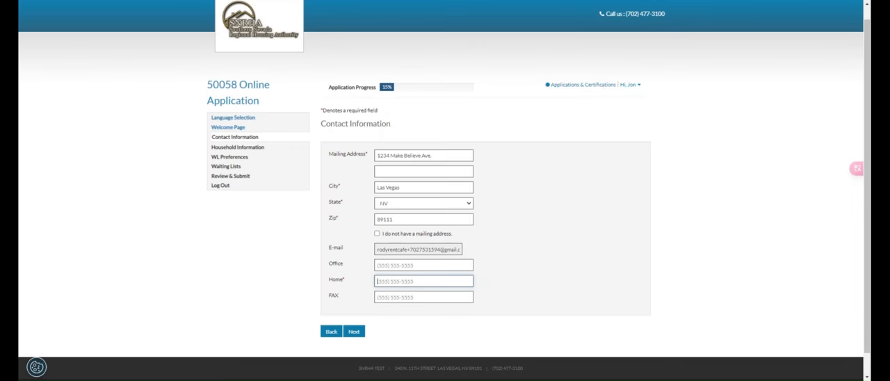
text((702) 258-7894)
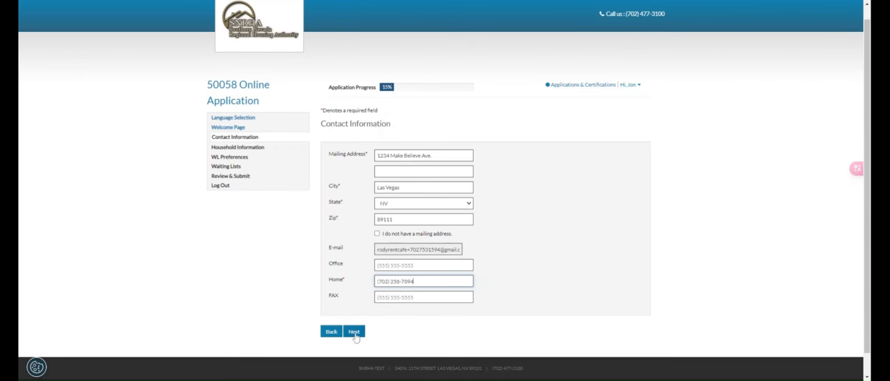
click(354, 331)
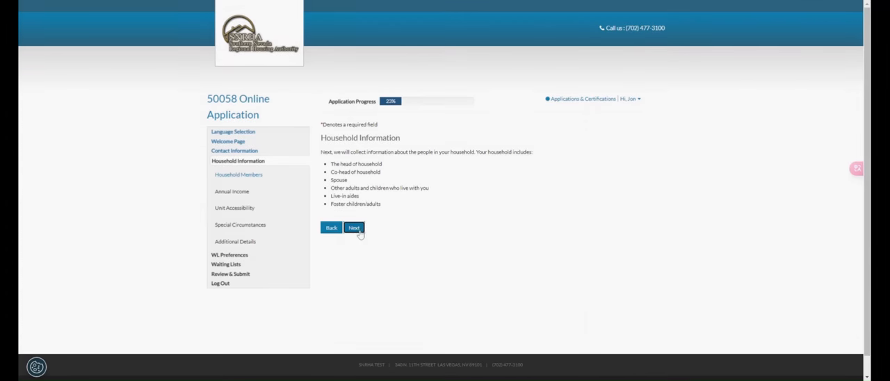
click(354, 228)
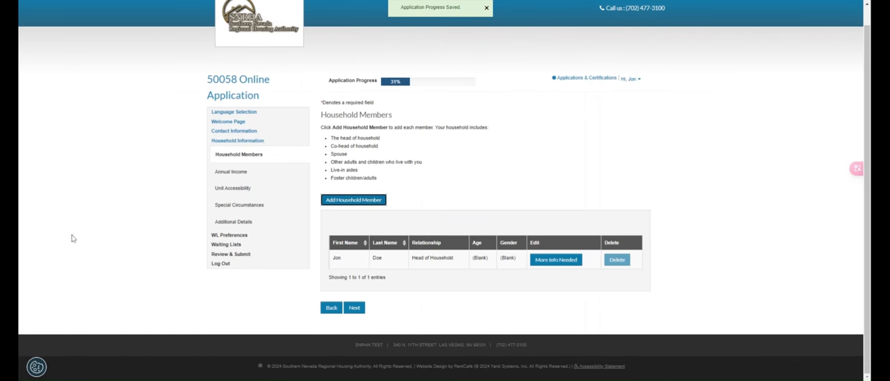
Add Jane Doe as spouse, enter $10,000 annual income, and reach Final Review
click(353, 199)
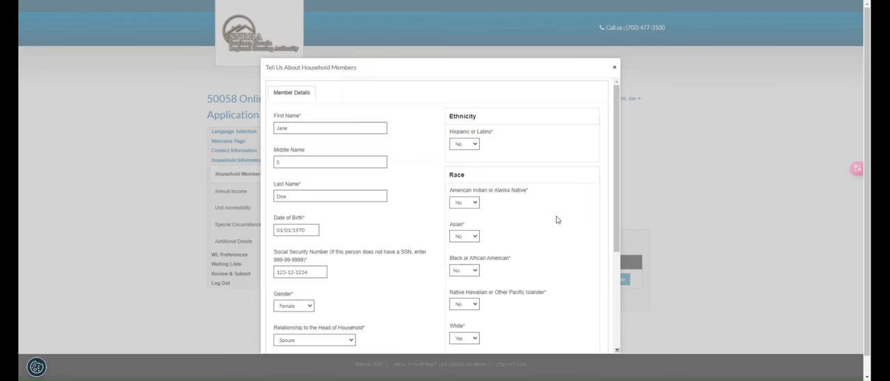
scroll(down, 3)
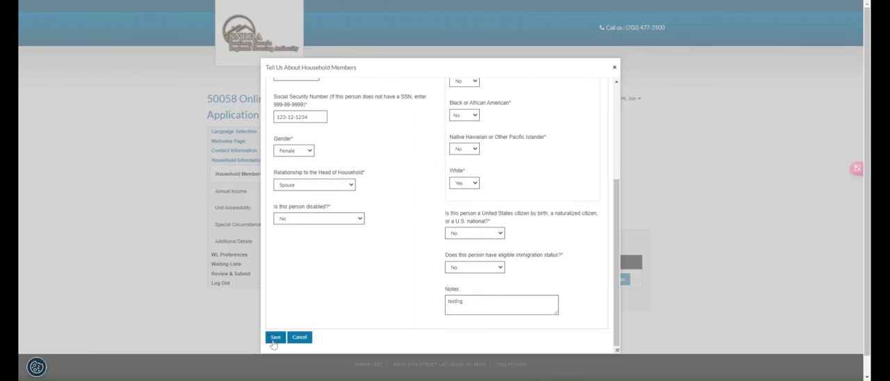
click(276, 336)
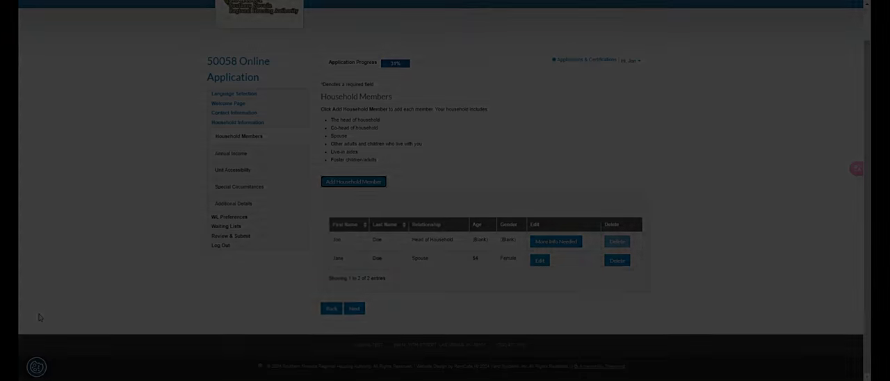
click(348, 308)
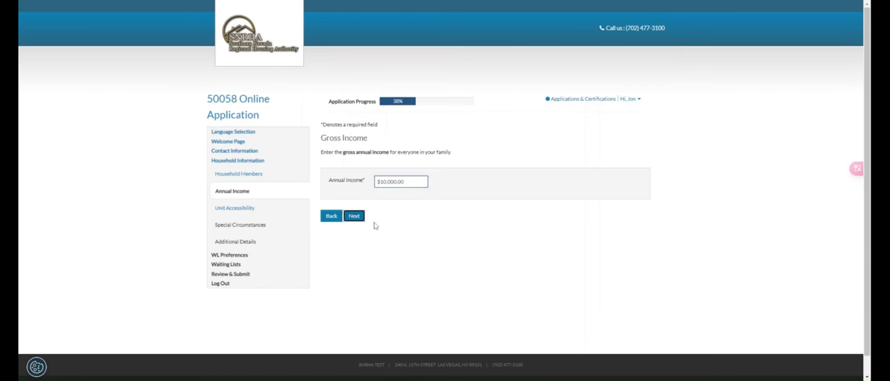
click(354, 217)
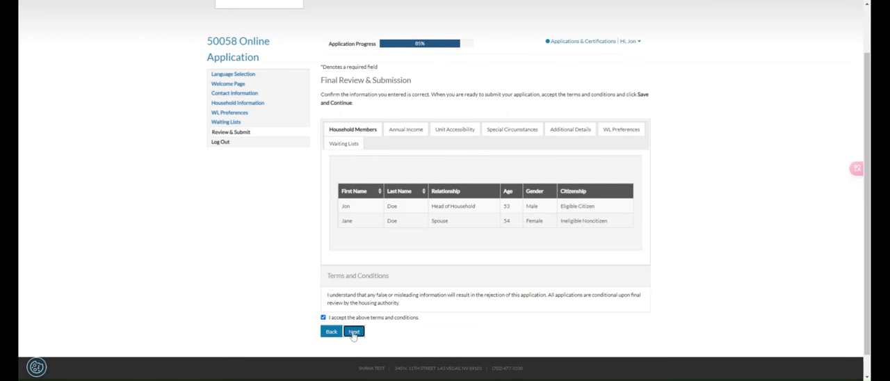
mouse_move(162, 317)
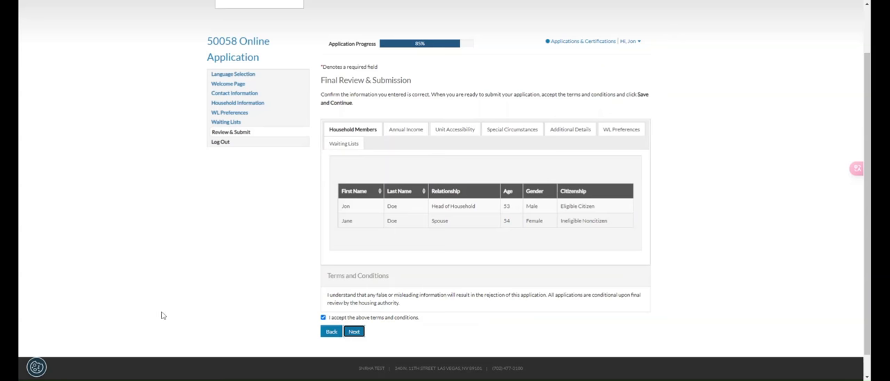